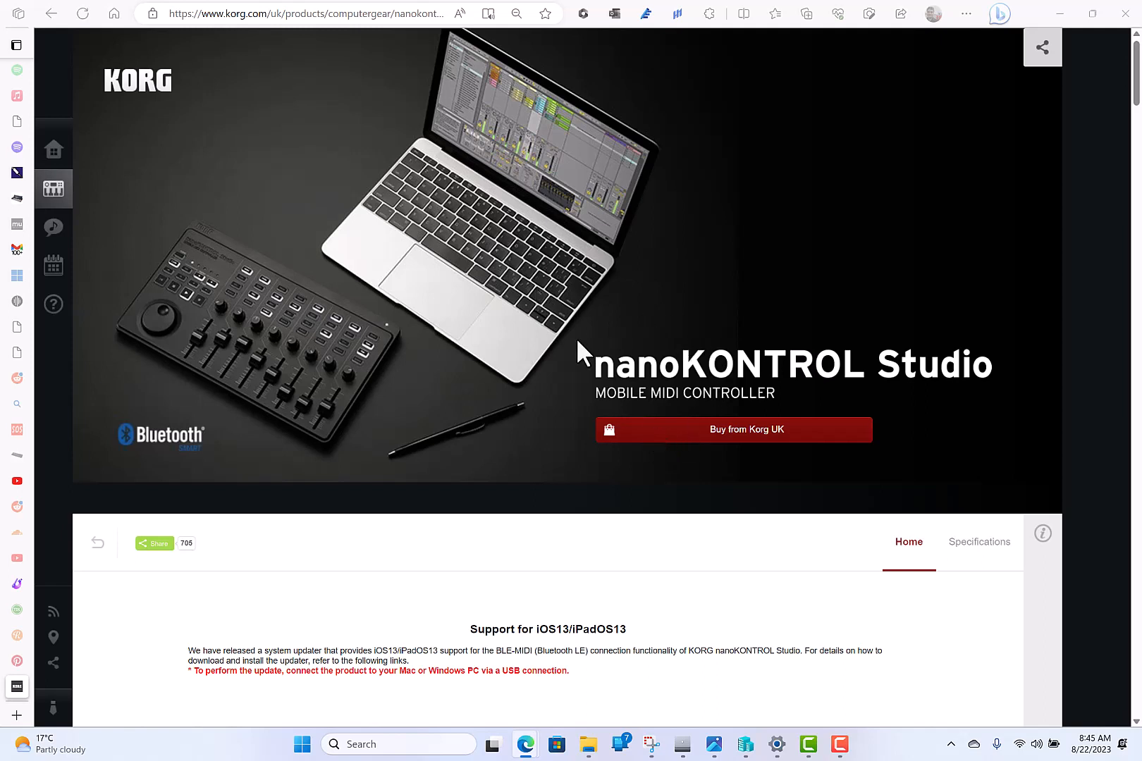
mouse_move(245, 382)
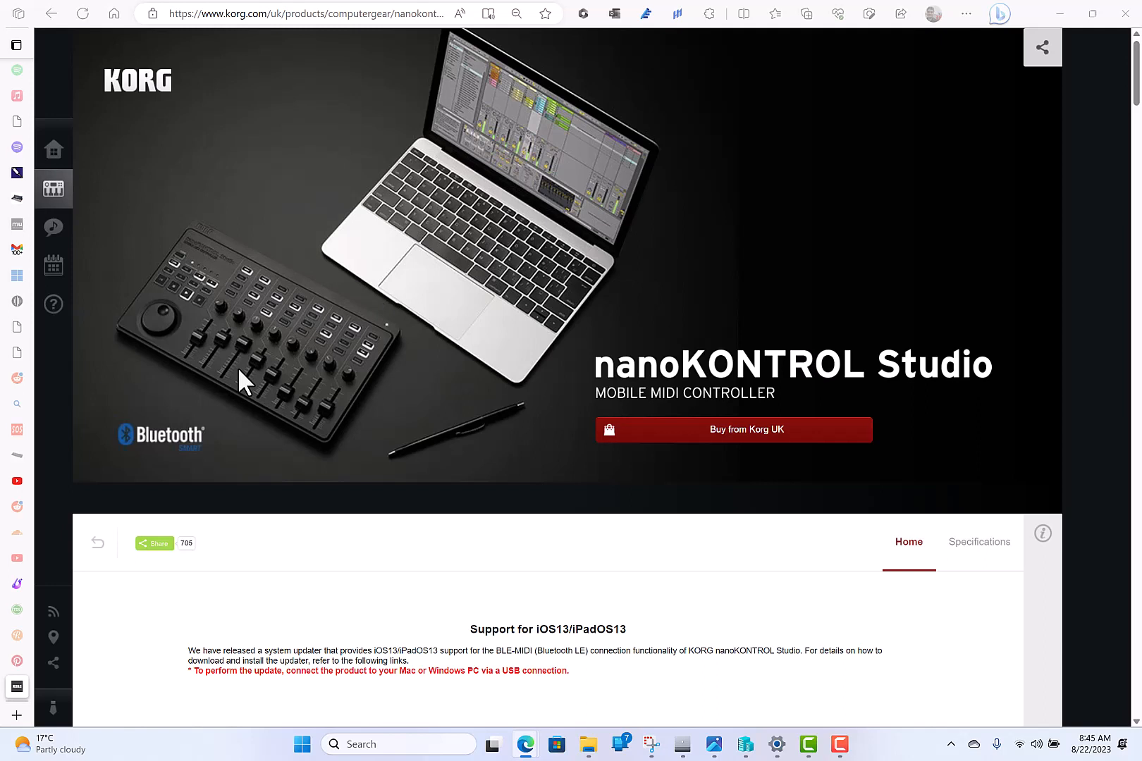
mouse_move(426, 332)
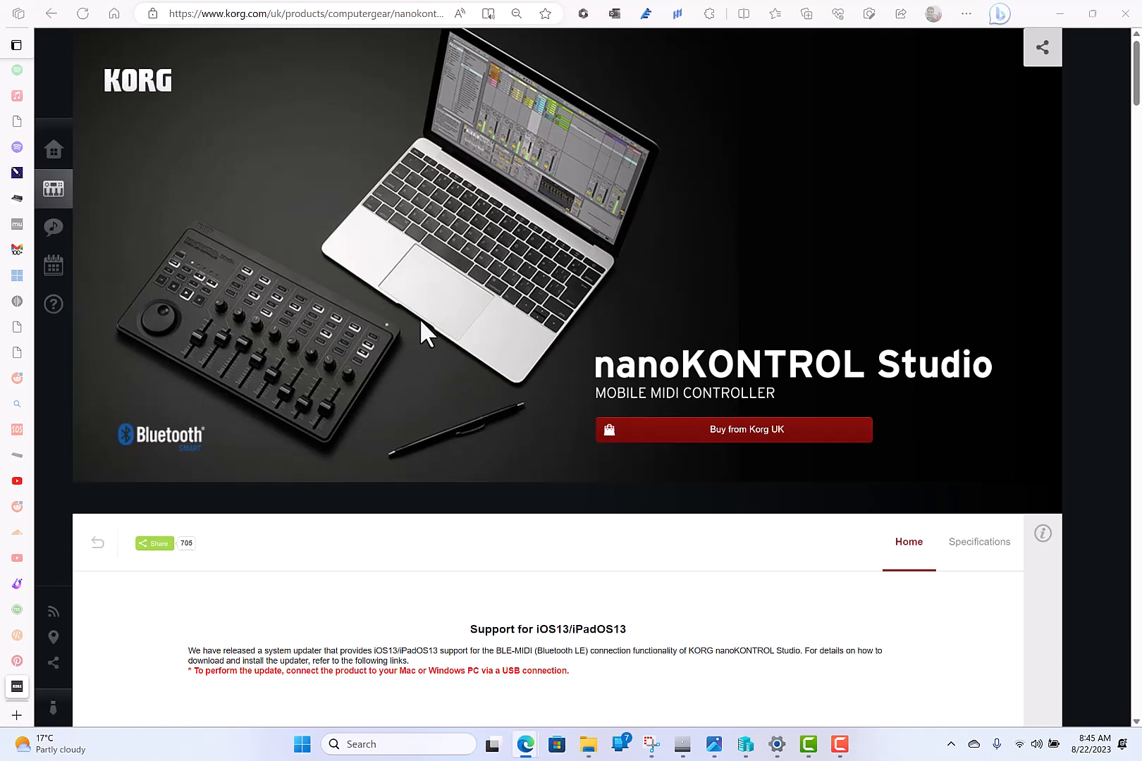
mouse_move(615, 568)
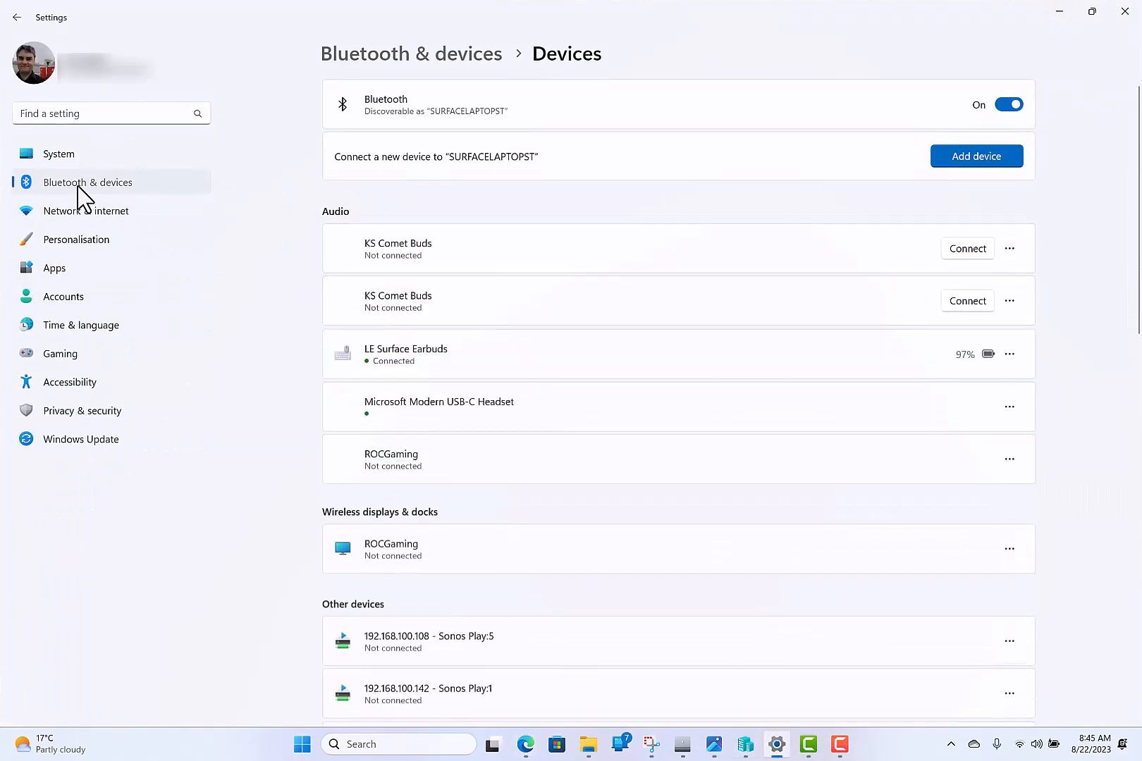
Bring up the Bluetooth & devices page and scroll down to the Device settings section.
click(16, 17)
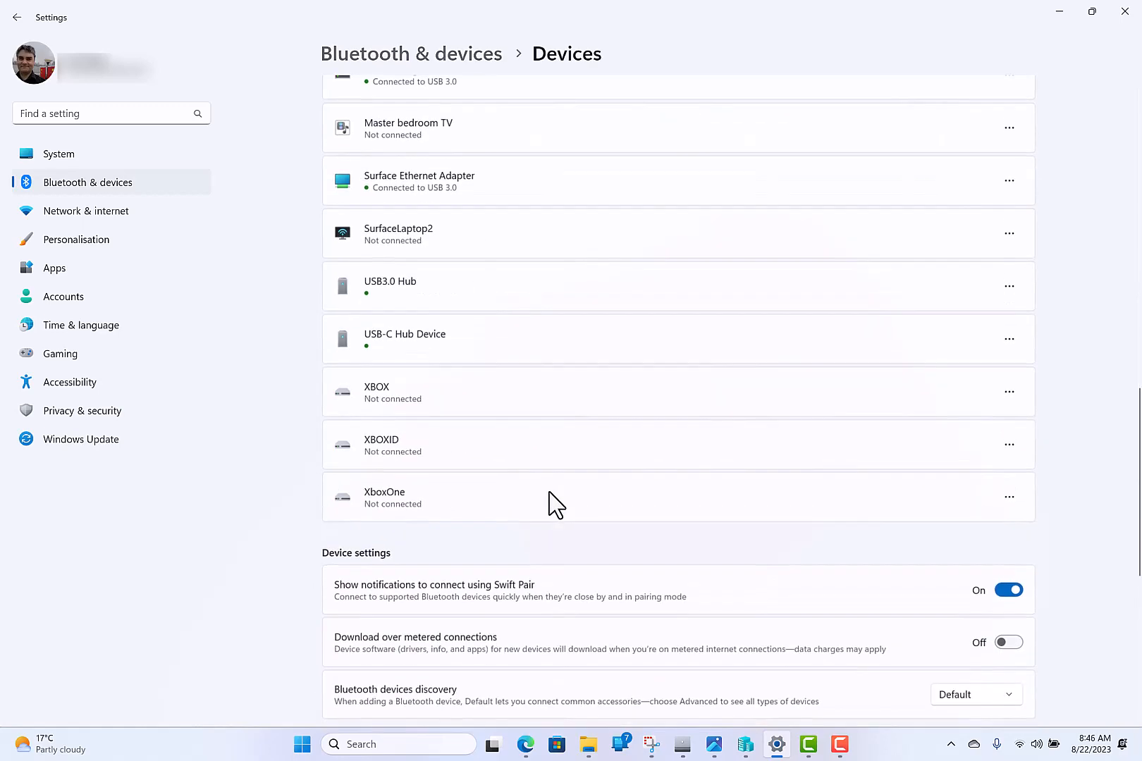
scroll(down, 3)
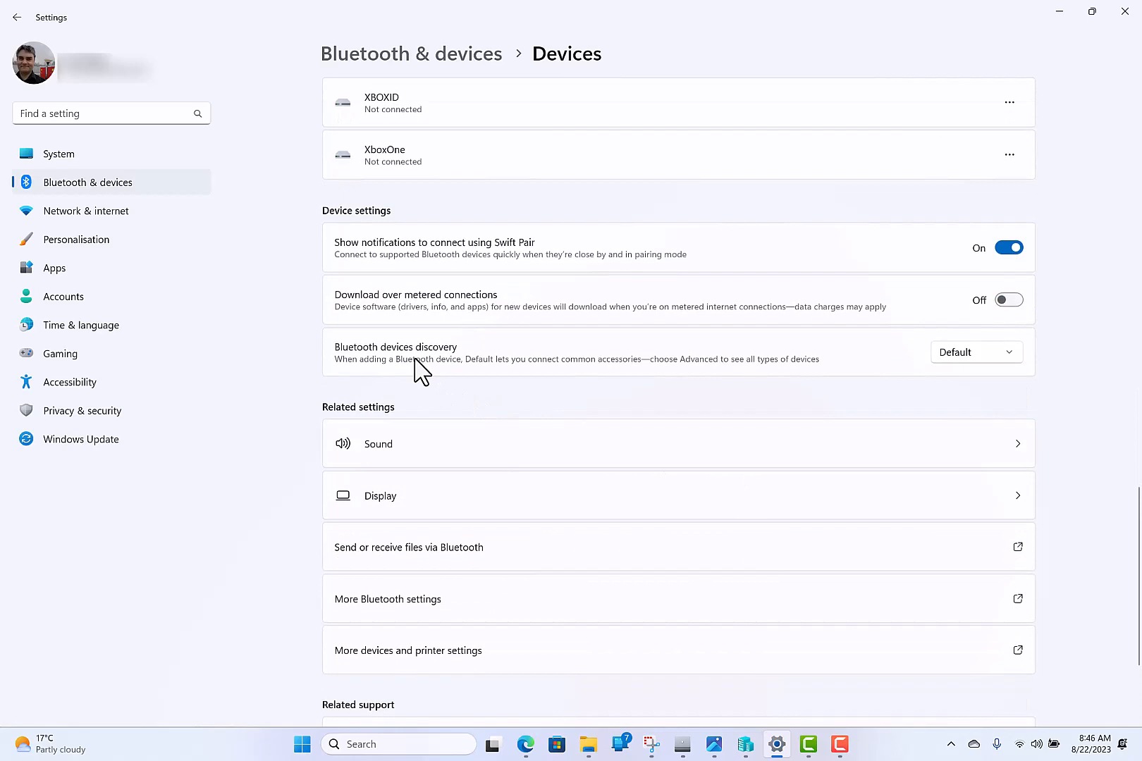
mouse_move(913, 356)
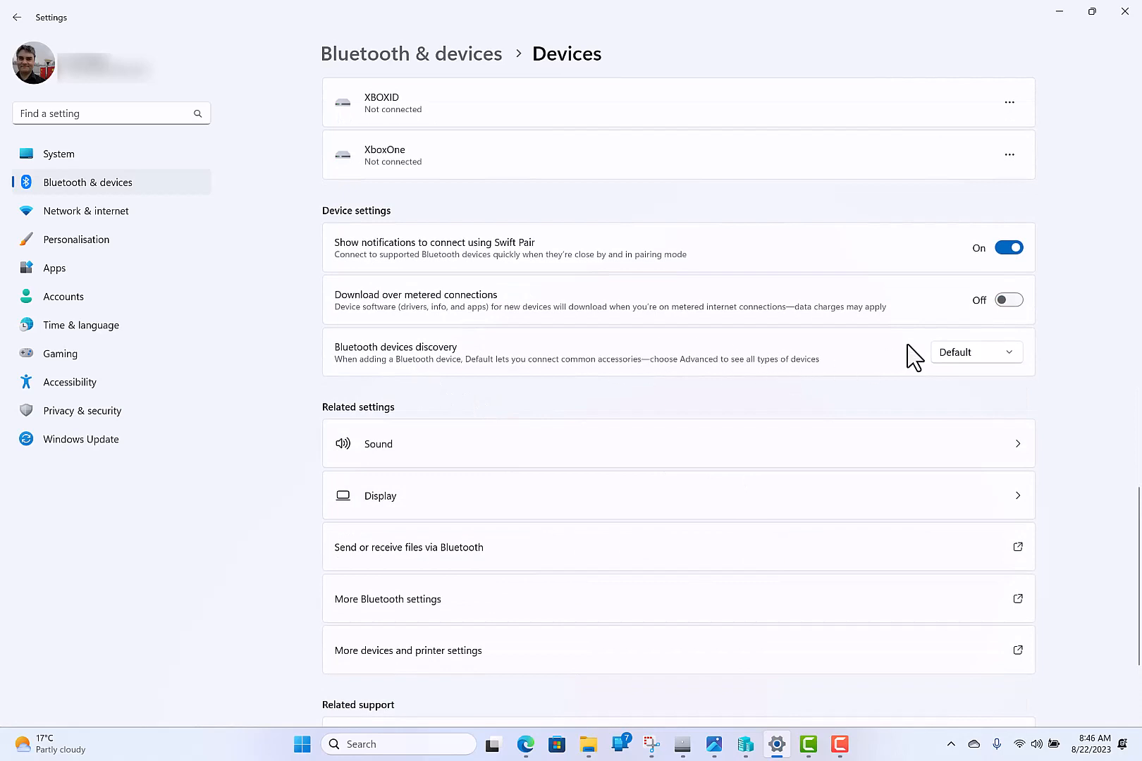
mouse_move(923, 360)
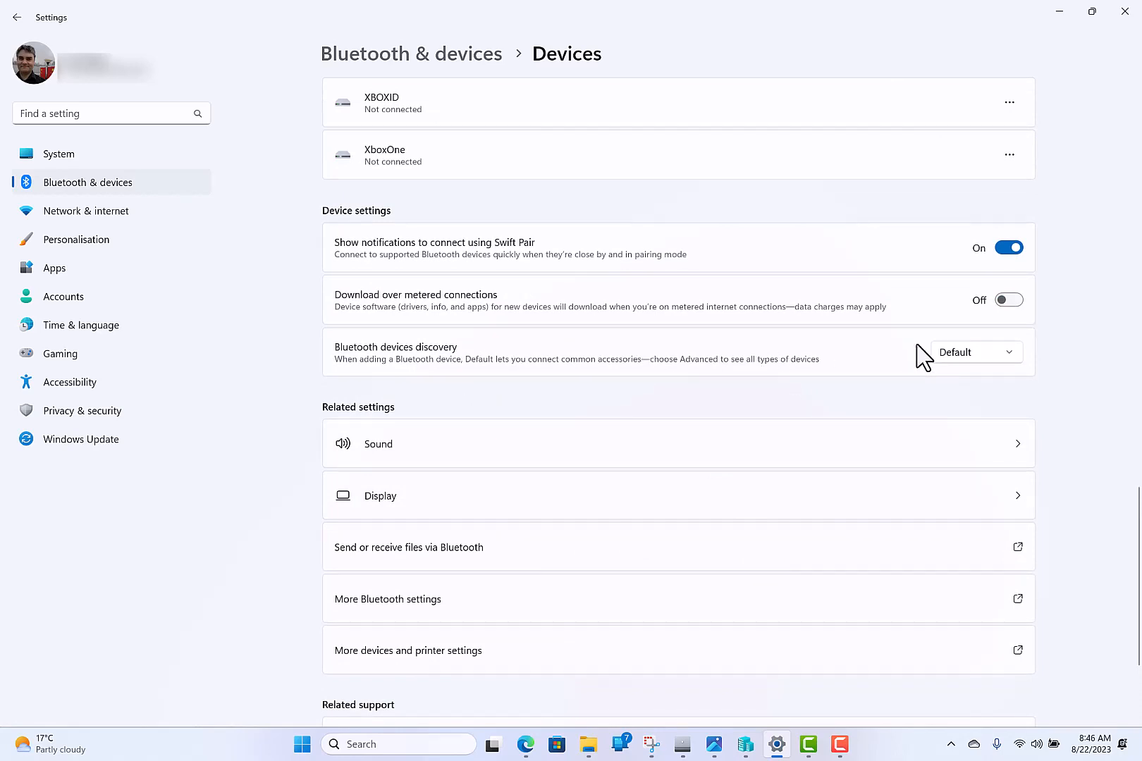
Change Bluetooth devices discovery from Default to Advanced.
click(975, 352)
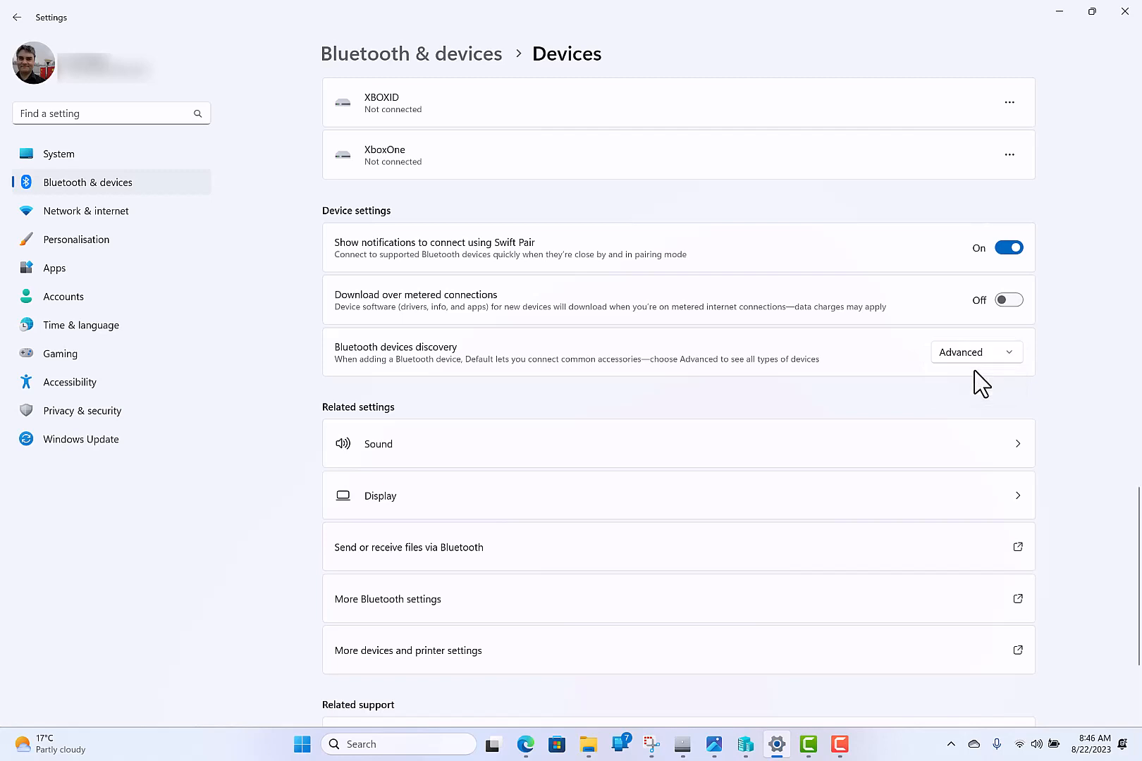
mouse_move(812, 375)
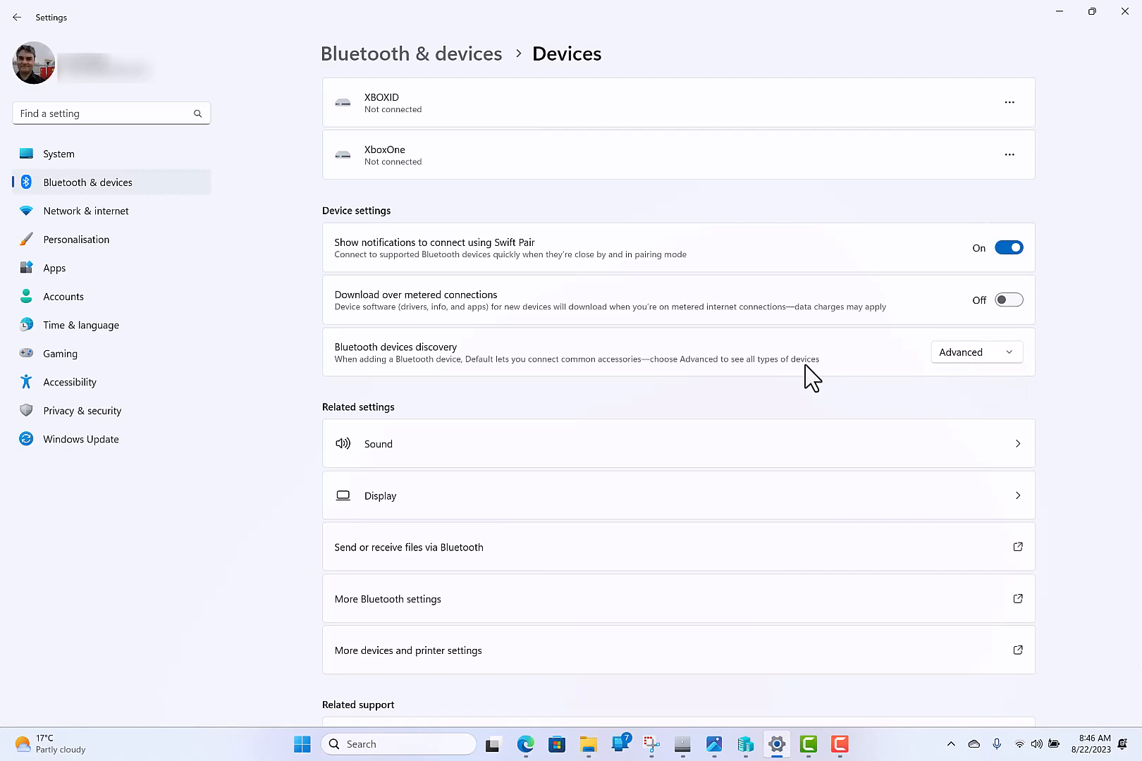
click(975, 351)
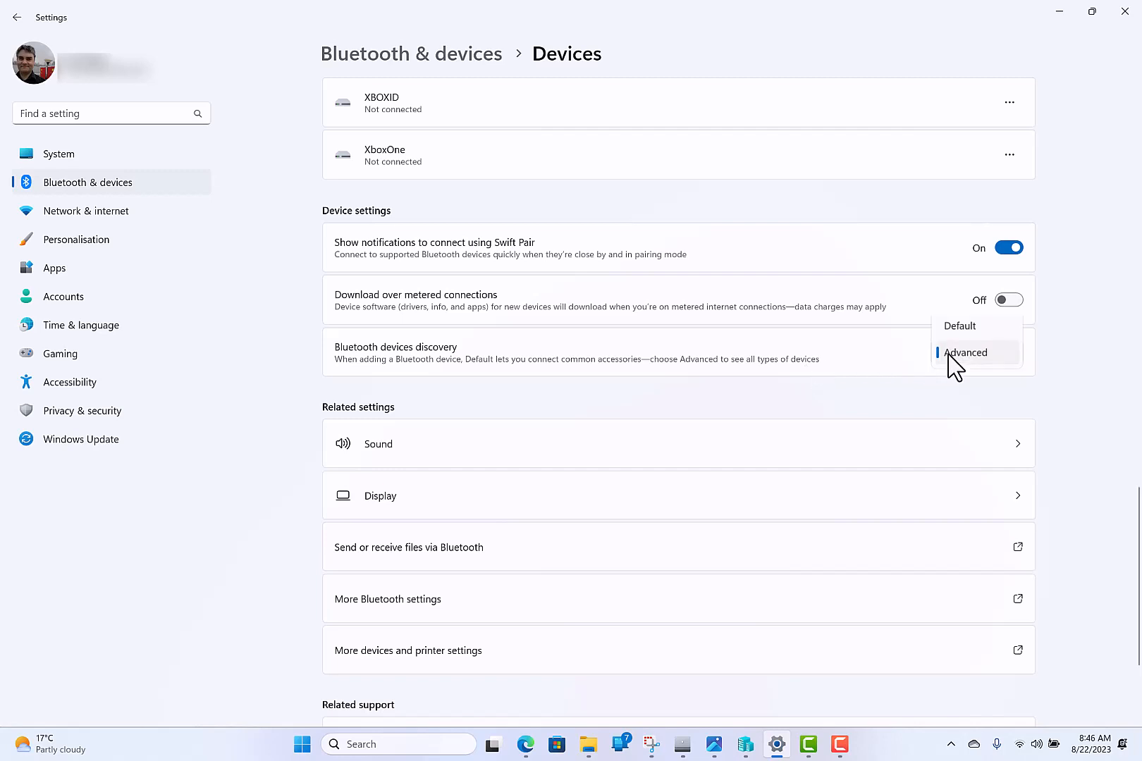
click(964, 353)
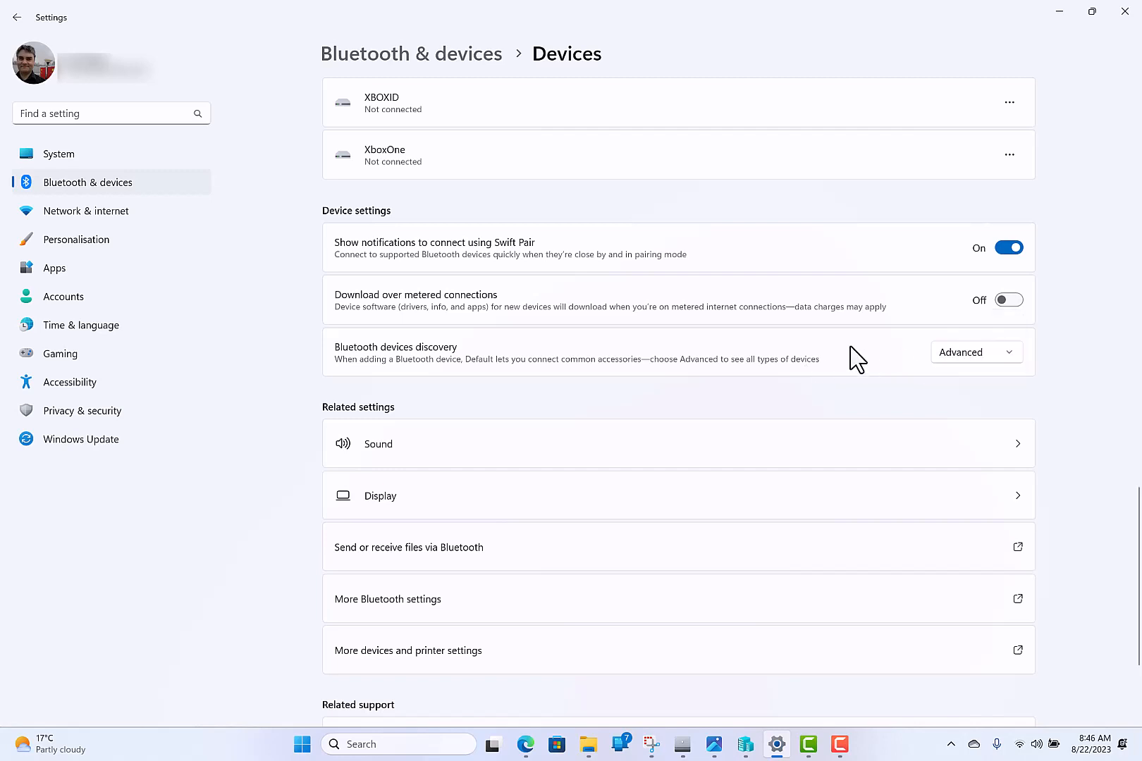